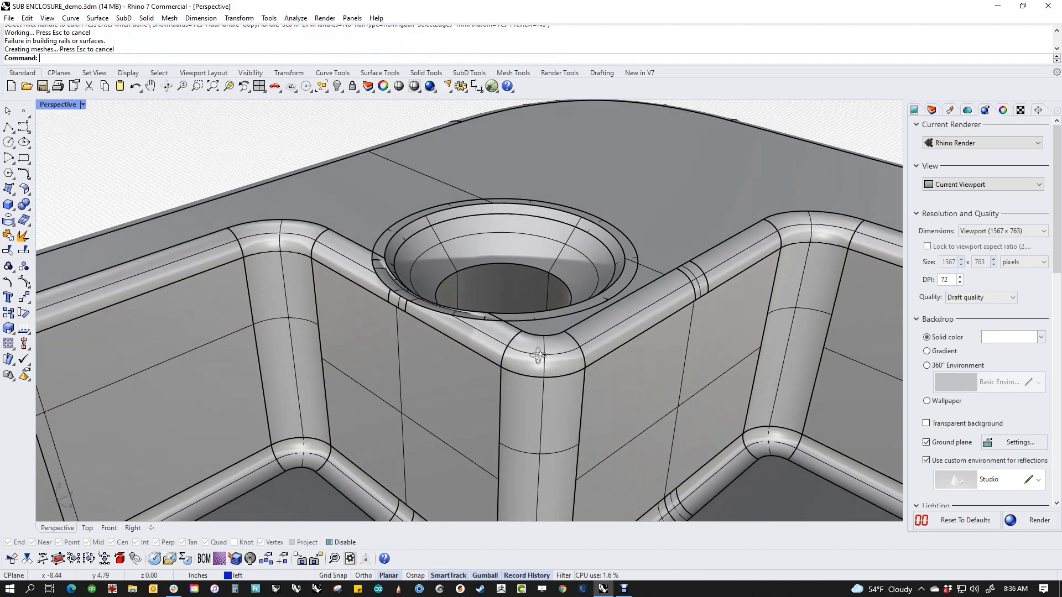
Select the failed ring and ledge surfaces at the corner countersunk hole for deletion
left_click_drag(535, 356, 298, 362)
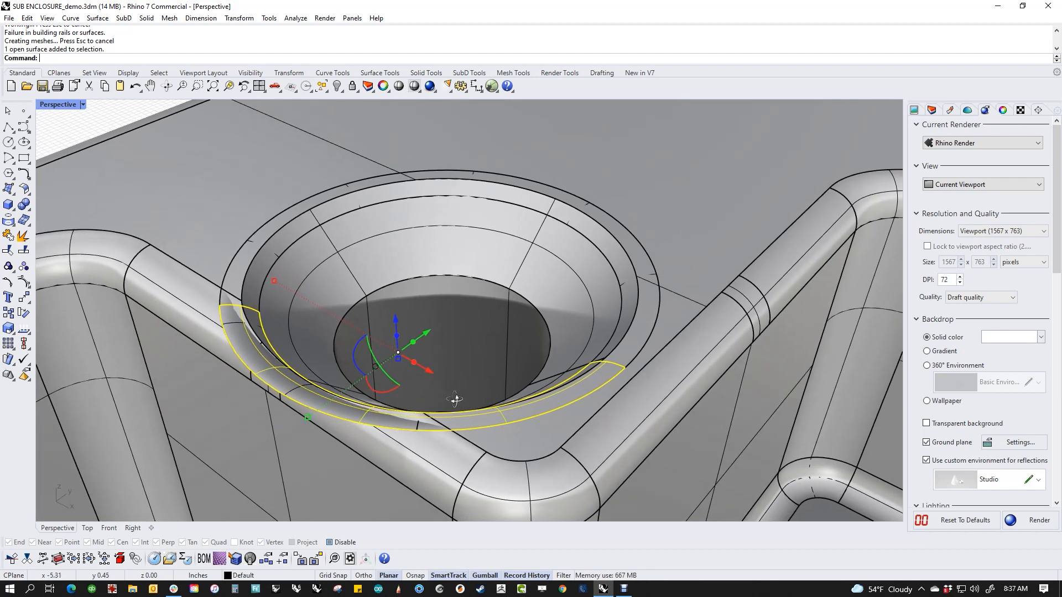
mouse_move(315, 308)
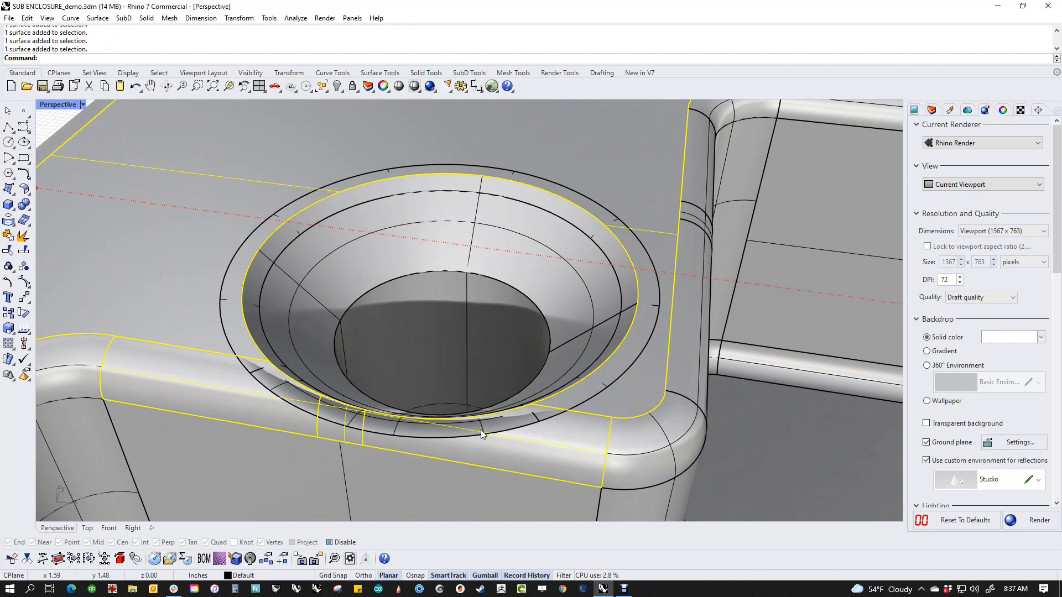
left_click(482, 436)
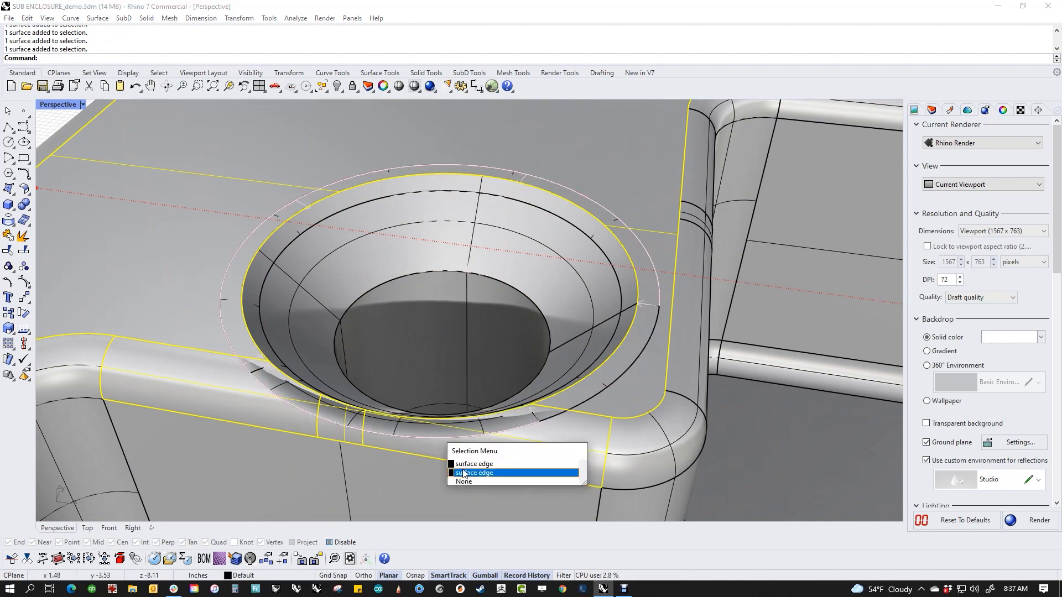
left_click(474, 473)
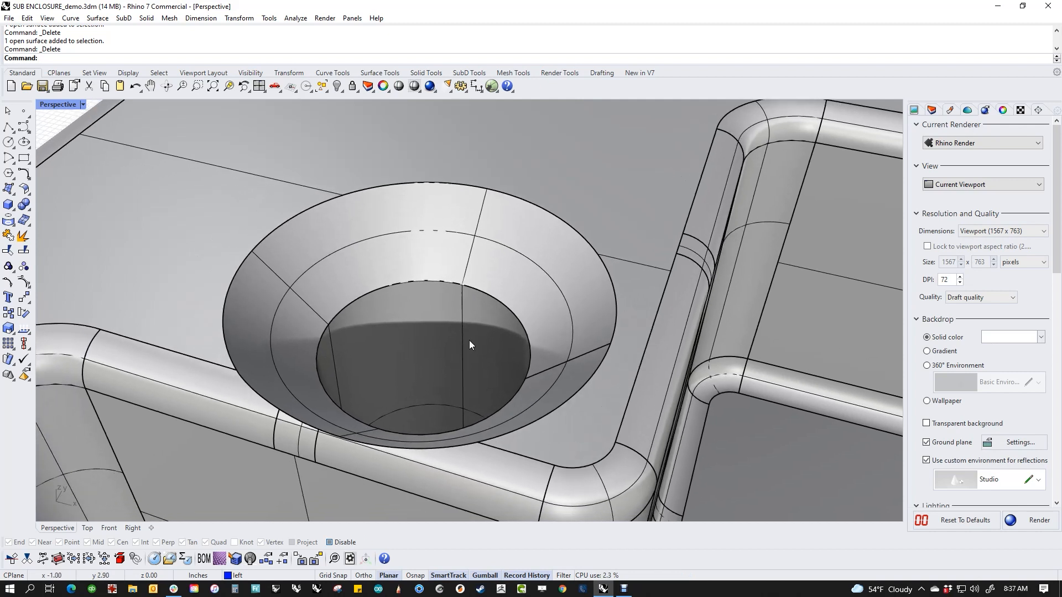
mouse_move(474, 323)
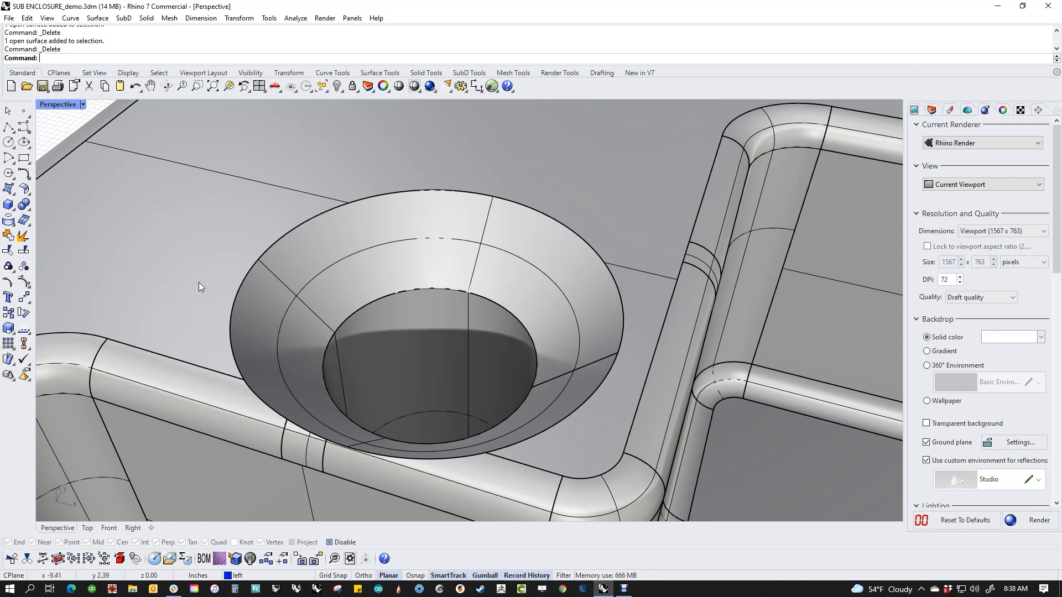
Duplicate the countersink's top rim edge as a curve and run a 3-unit Pipe along it
left_click(8, 220)
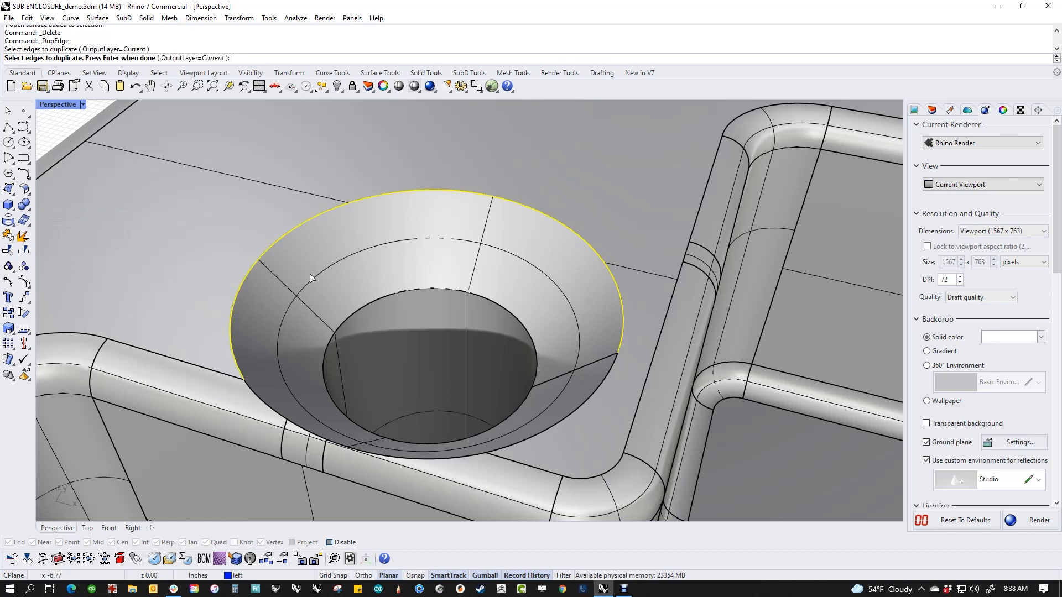
left_click(376, 460)
type("join")
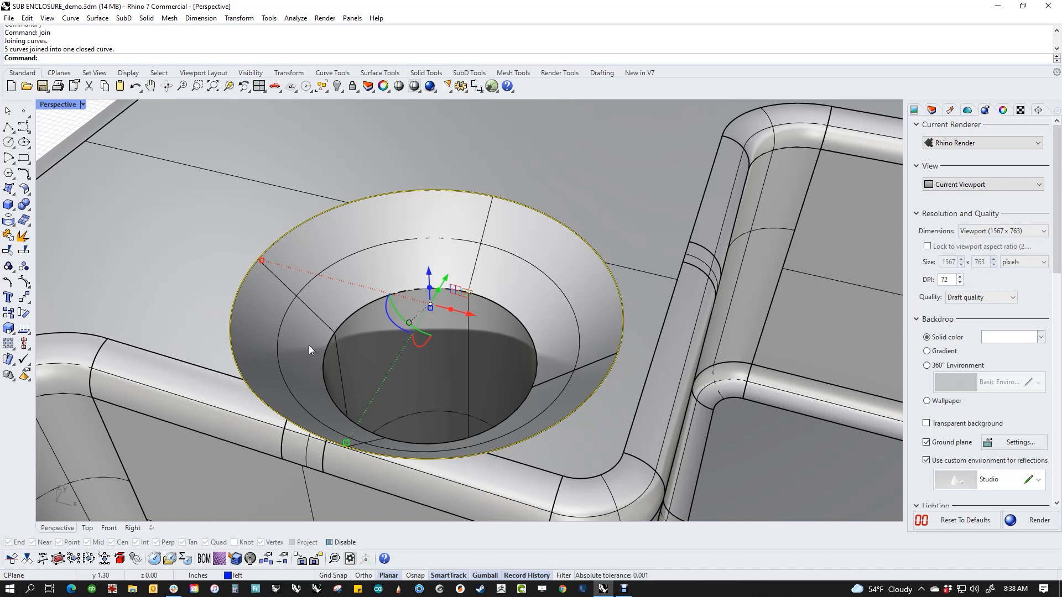
left_click(7, 205)
type(".3")
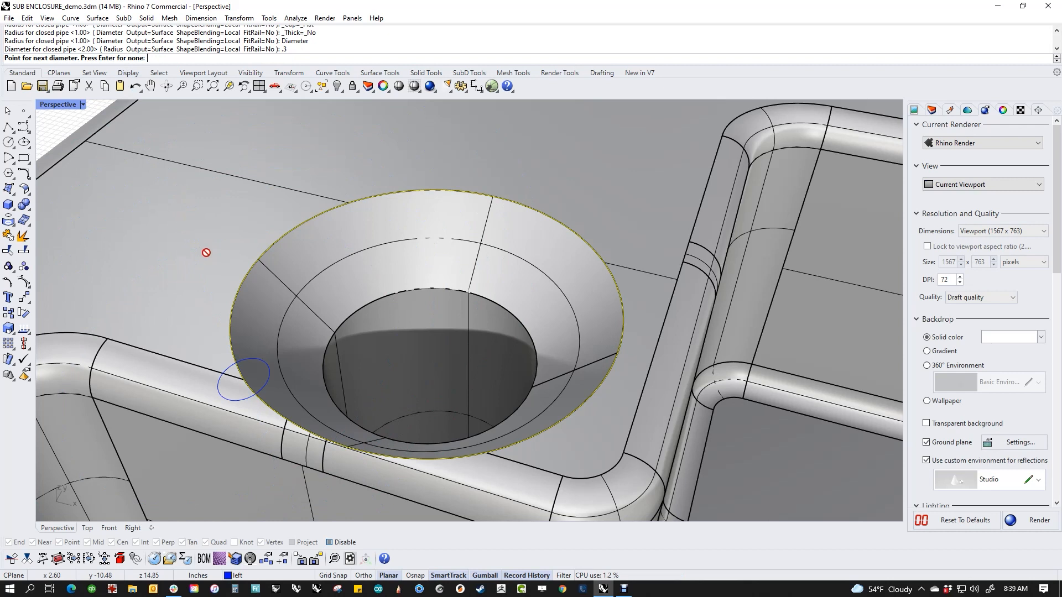
mouse_move(241, 284)
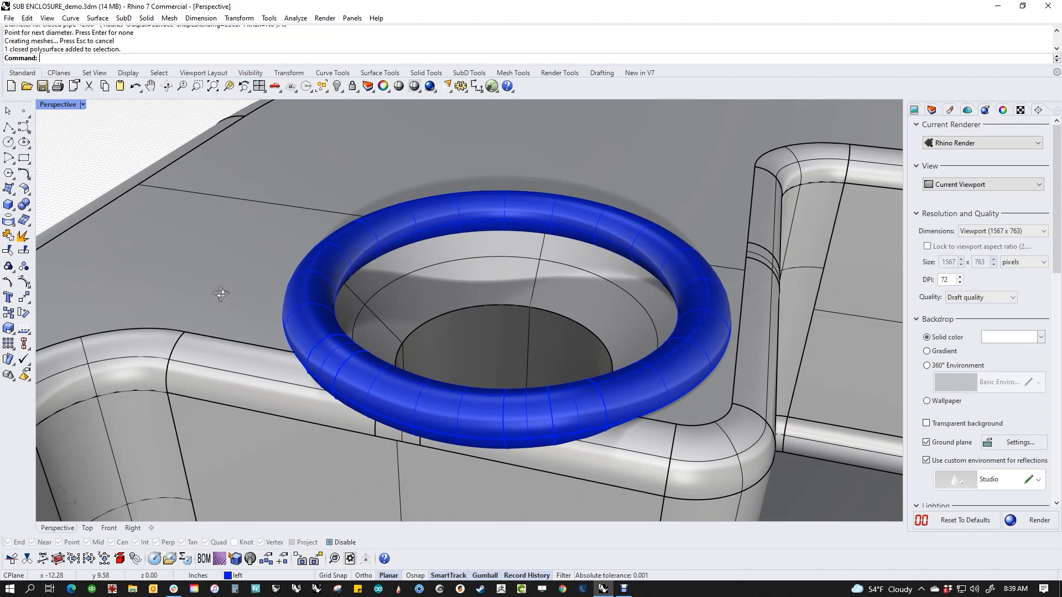
mouse_move(552, 421)
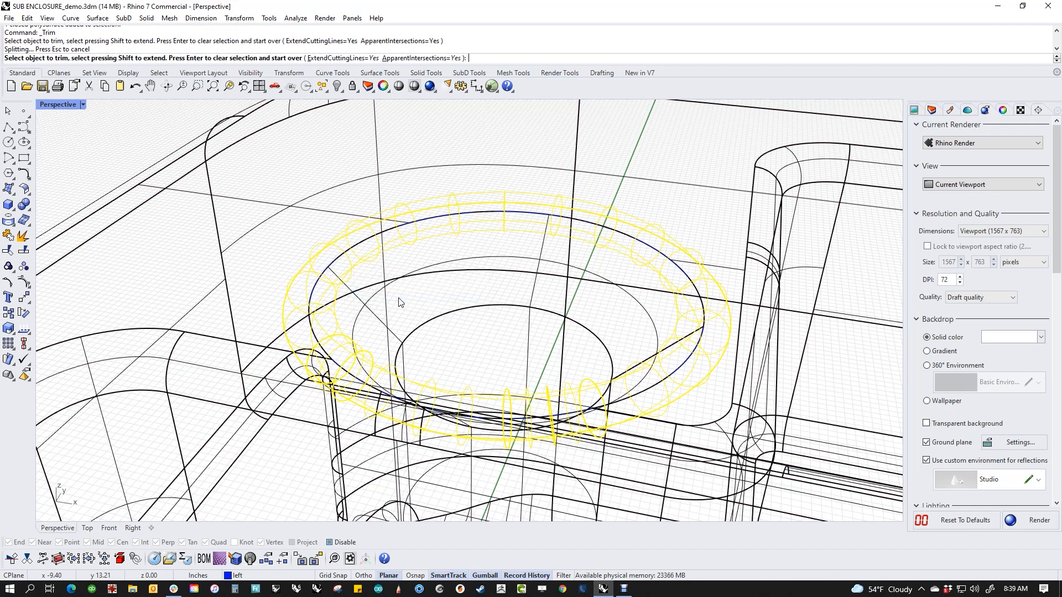
Trim the surfaces inside the pipe, then delete the leftover rim curve
left_click(400, 304)
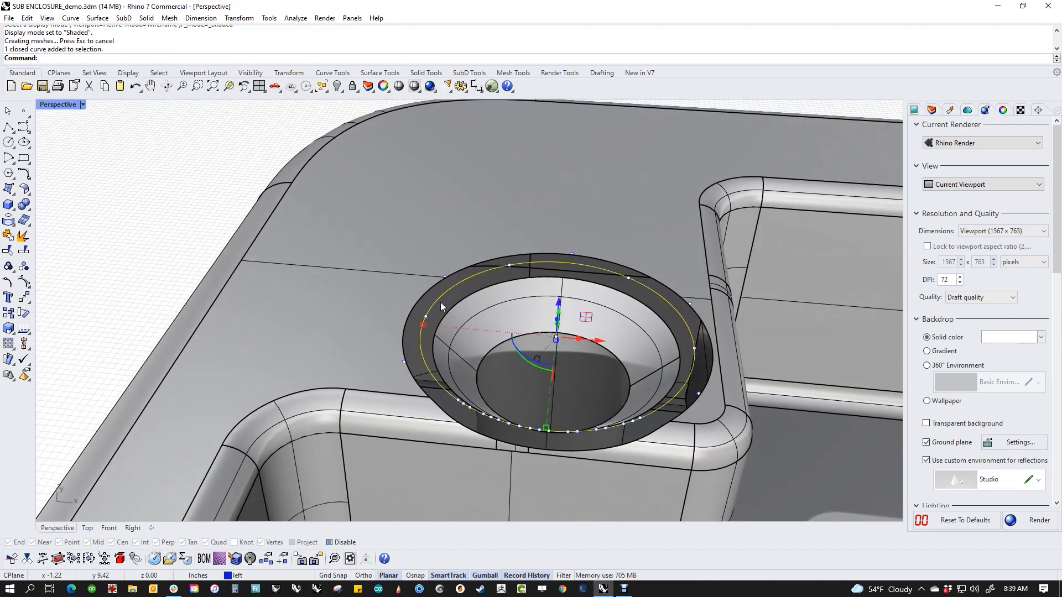
key("Delete")
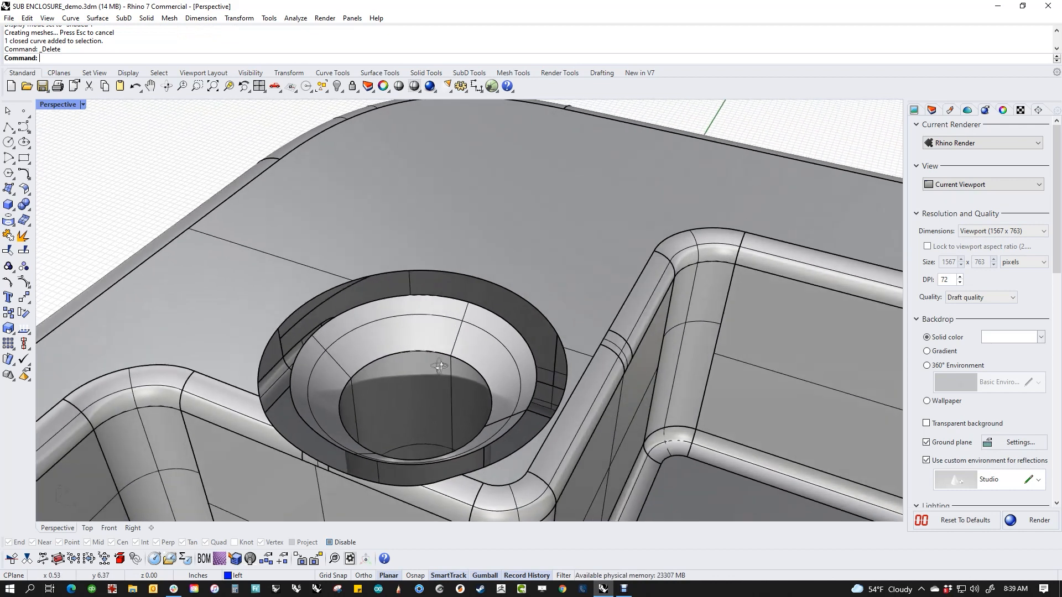
Blend the gap's two edge loops with curvature continuity and aligned seams
left_click_drag(441, 366, 493, 336)
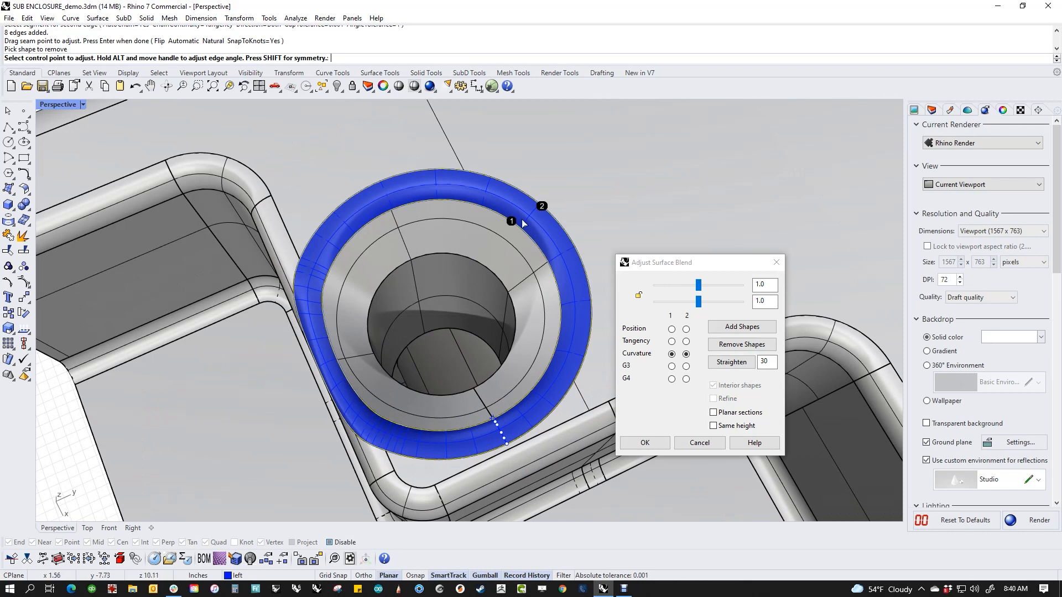
left_click(644, 442)
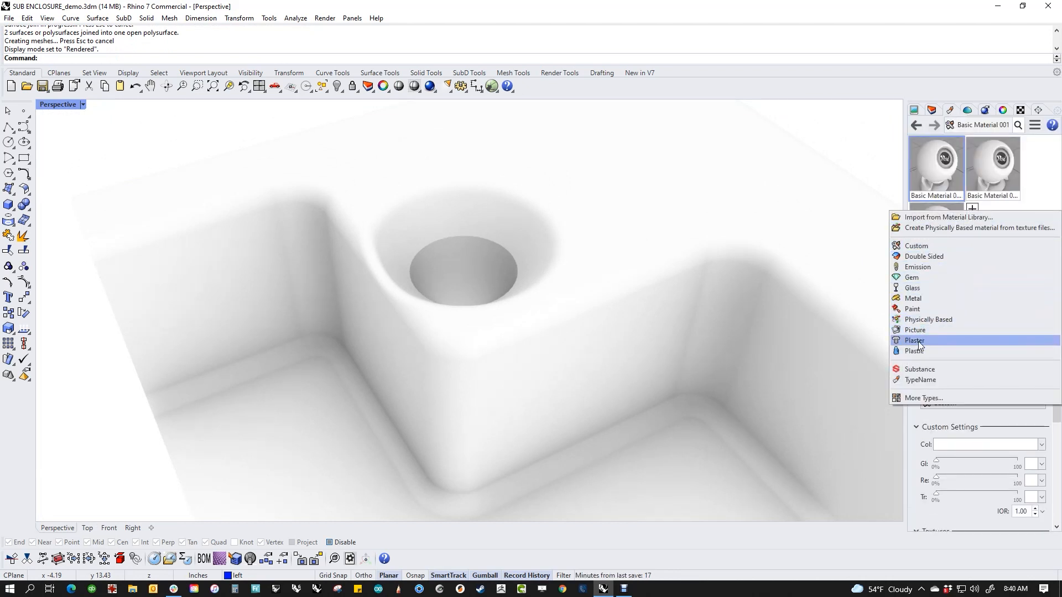
Apply a new pure red Plastic material and view the rendered hole
left_click(914, 350)
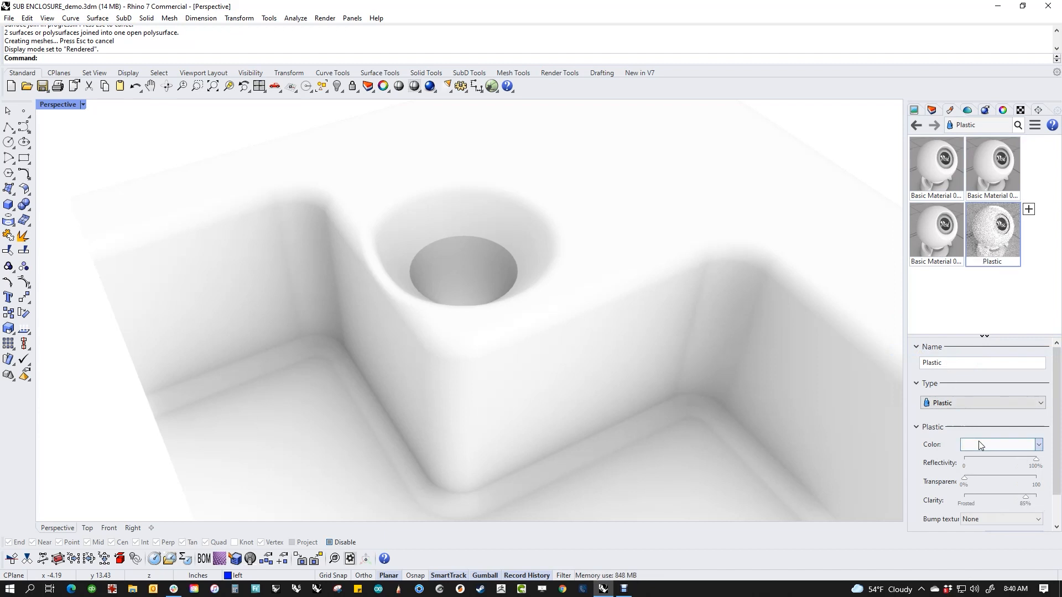
left_click(997, 445)
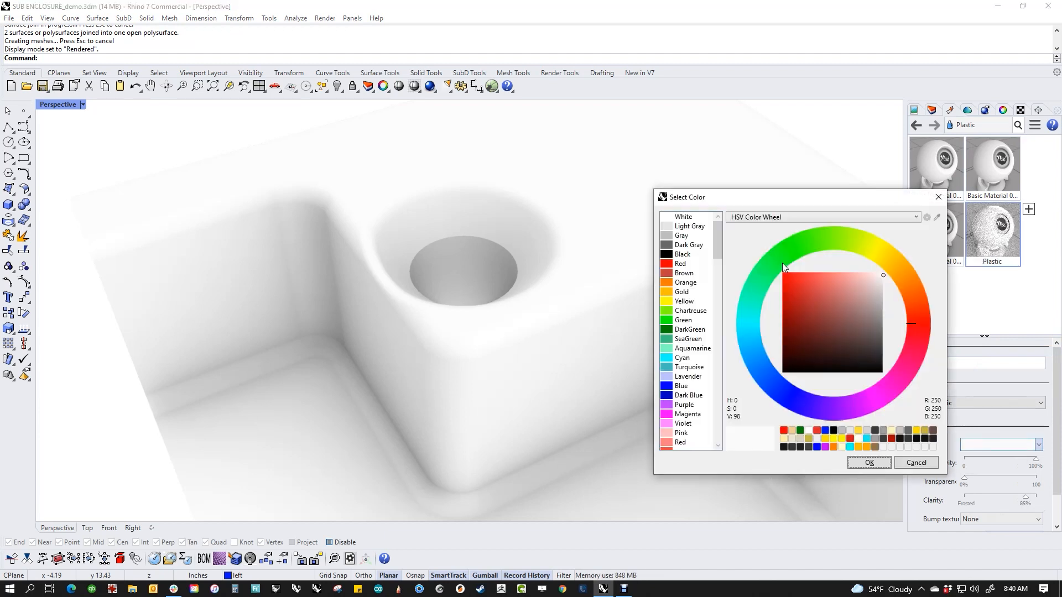
left_click(783, 274)
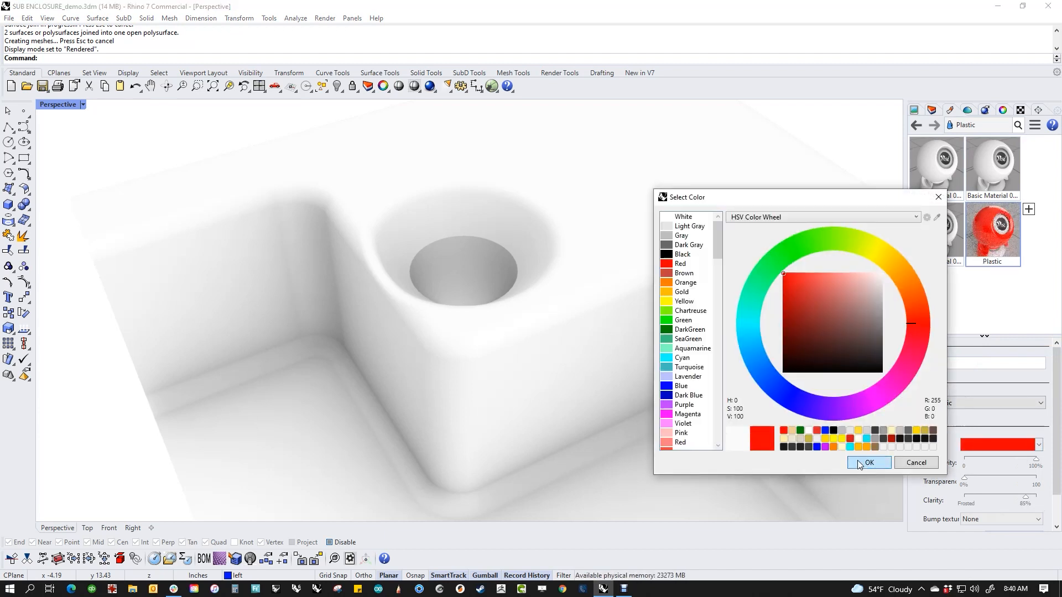
left_click(869, 462)
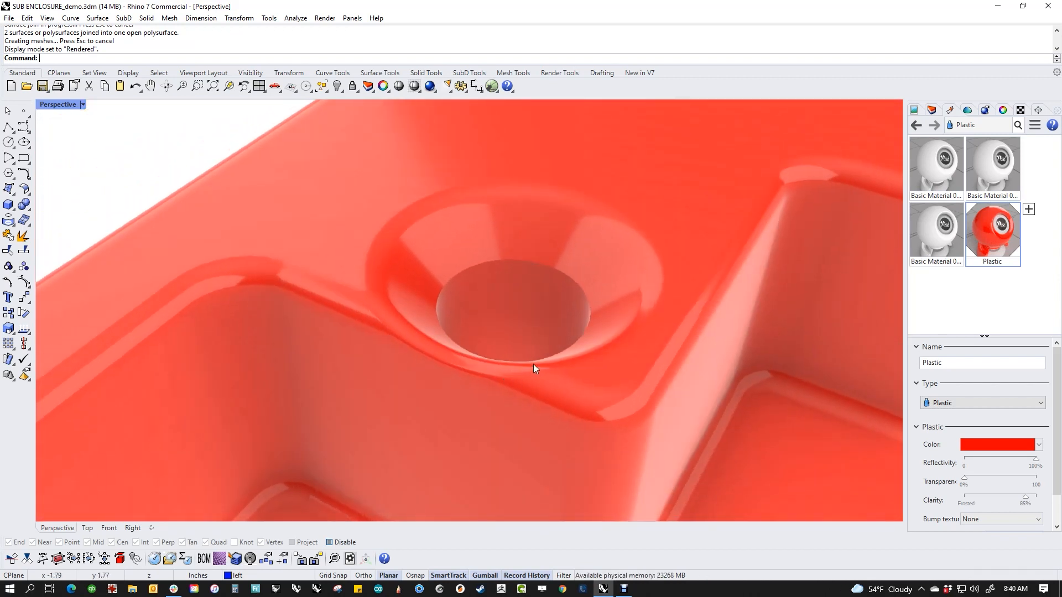
left_click_drag(535, 368, 505, 396)
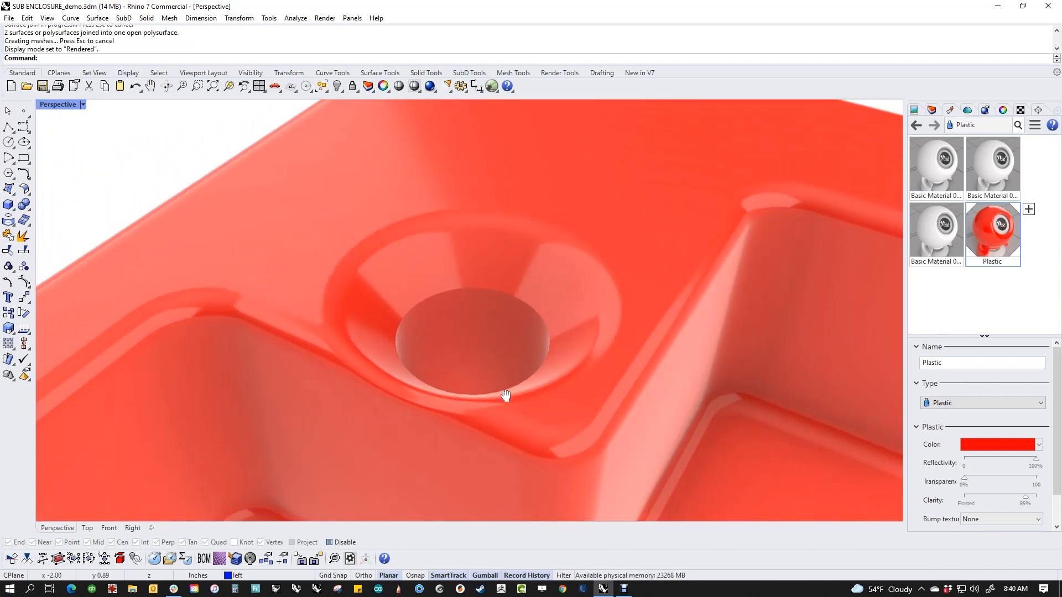